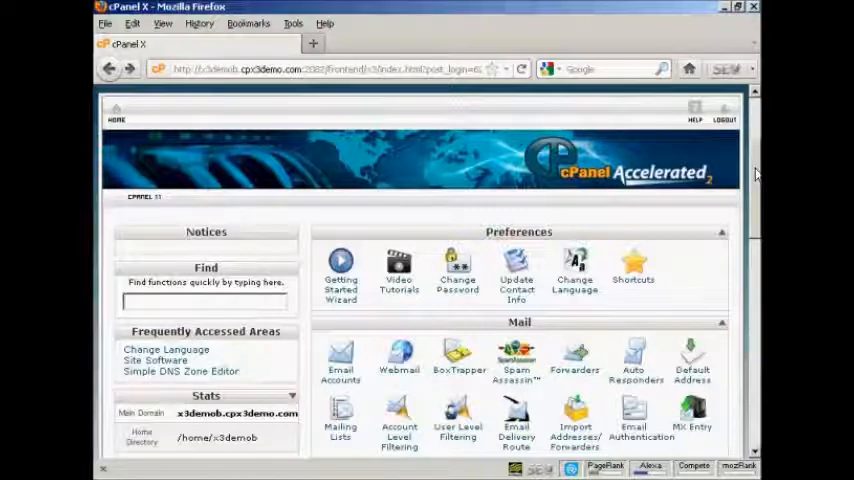
mouse_move(340, 376)
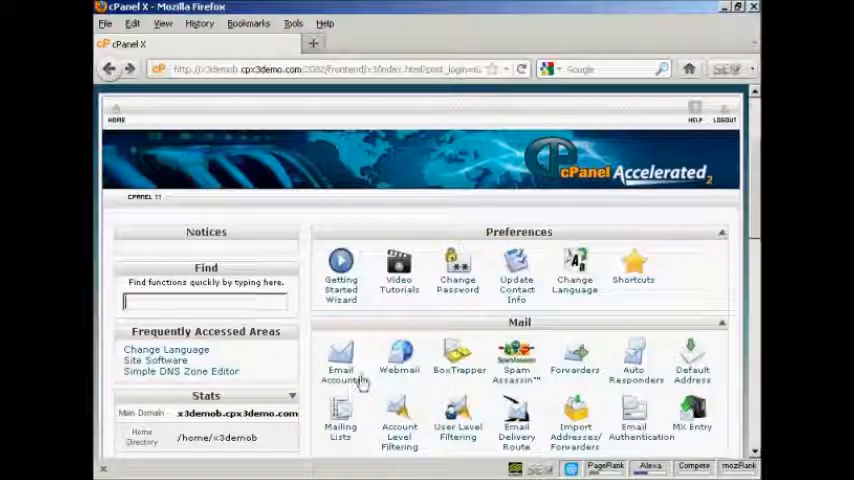
Step: Go to Email Accounts from the Mail section of the cPanel home page
click(340, 360)
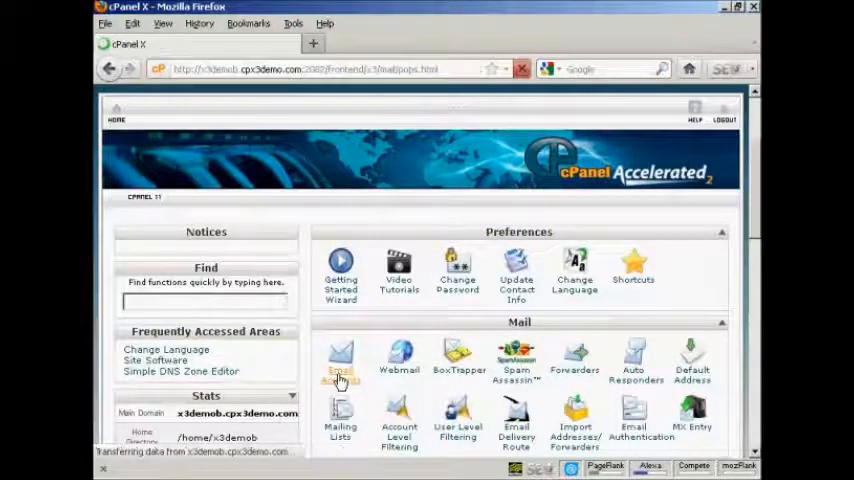
Step: Load the Email Accounts page with its empty Create Account form
click(340, 360)
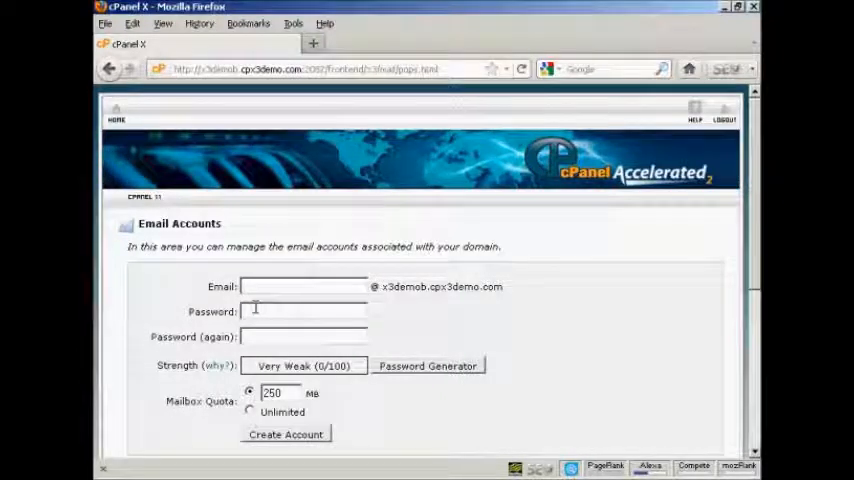
mouse_move(378, 304)
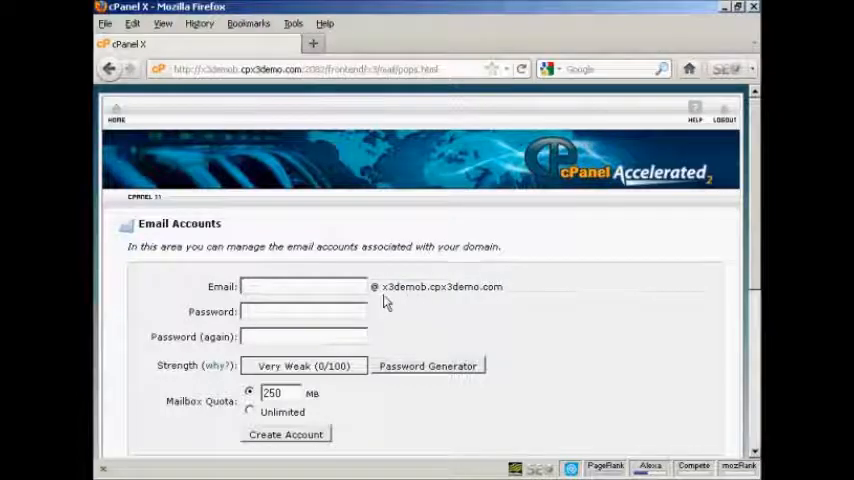
mouse_move(468, 300)
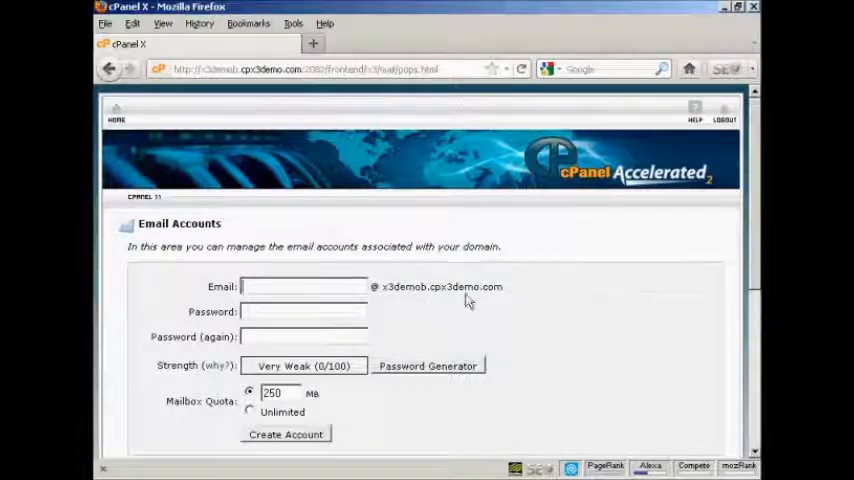
mouse_move(496, 304)
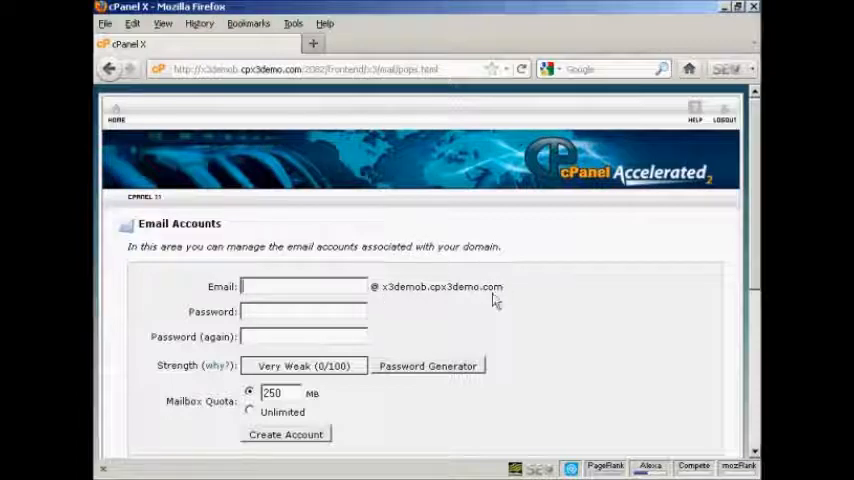
mouse_move(544, 324)
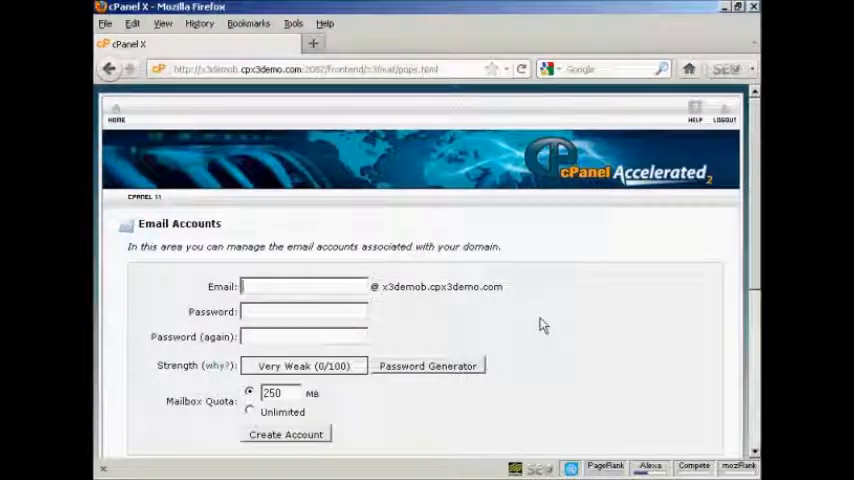
text(sam.owen)
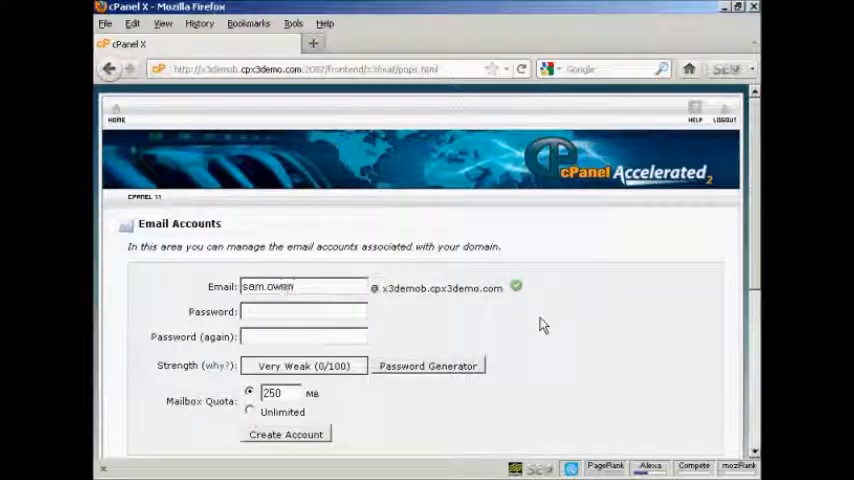
click(304, 312)
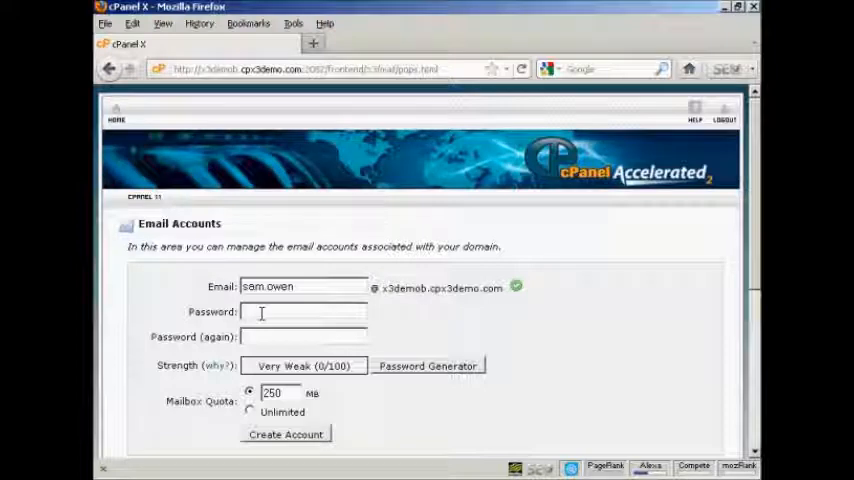
mouse_move(428, 366)
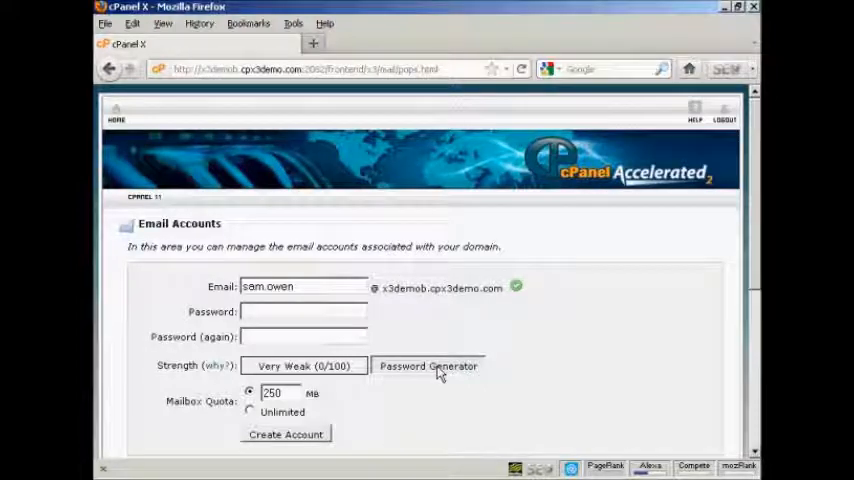
Step: Generate a strong random password, confirm it was saved safely, and use it for the account
click(428, 366)
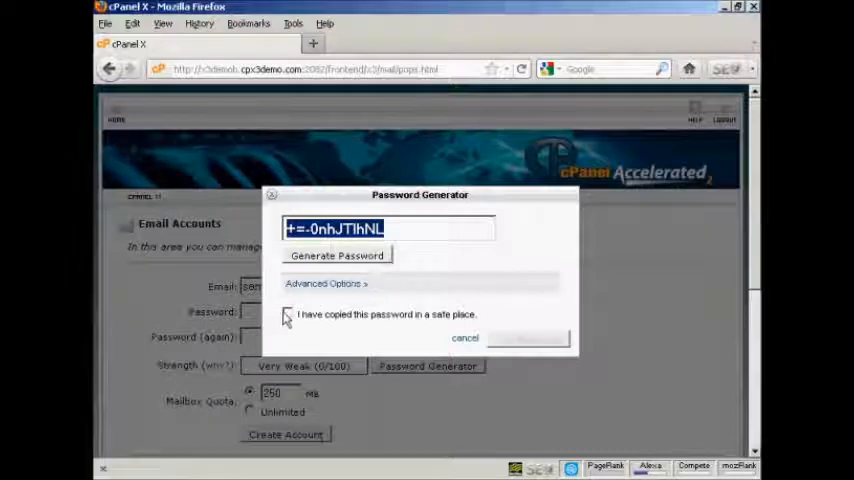
click(288, 314)
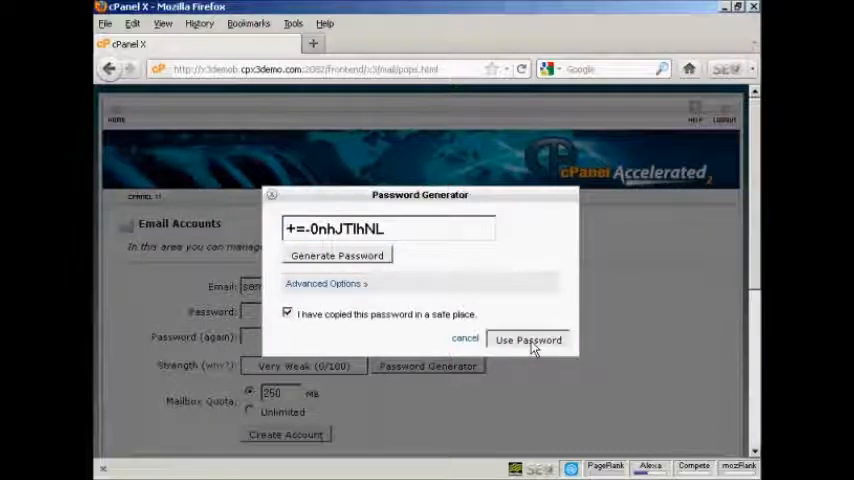
click(528, 340)
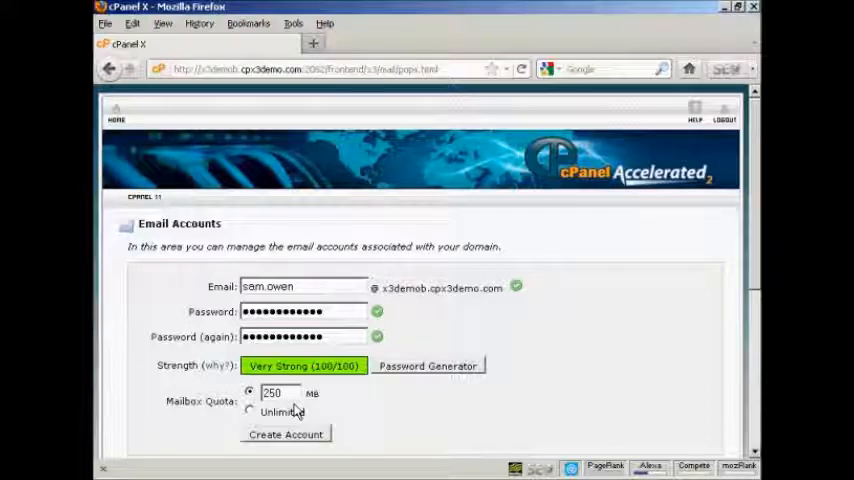
mouse_move(292, 440)
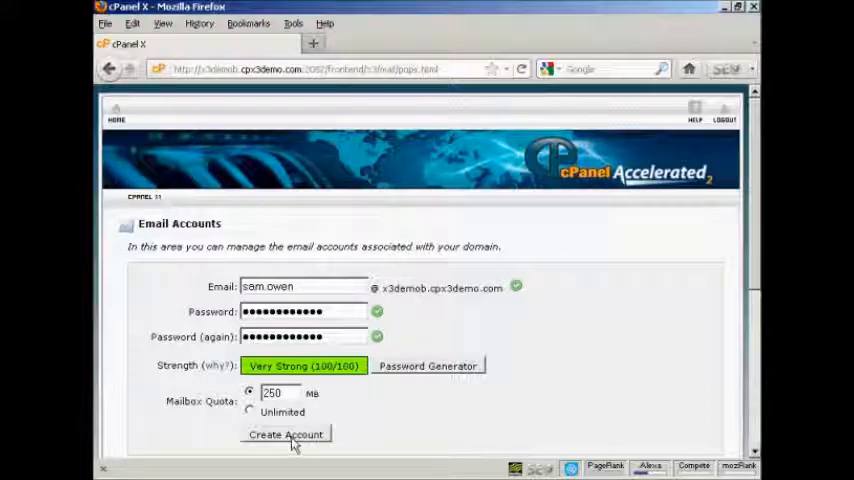